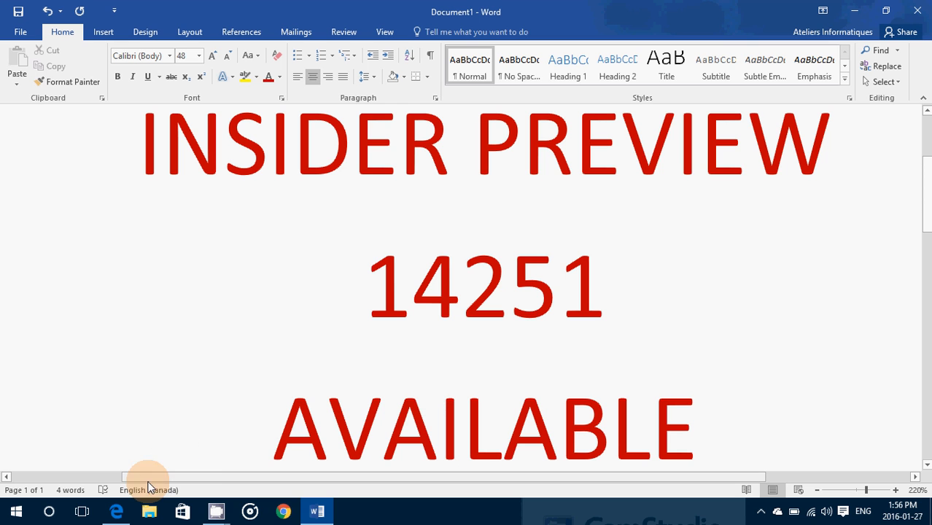
{"action": "mouse_move", "coordinate": [215, 510]}
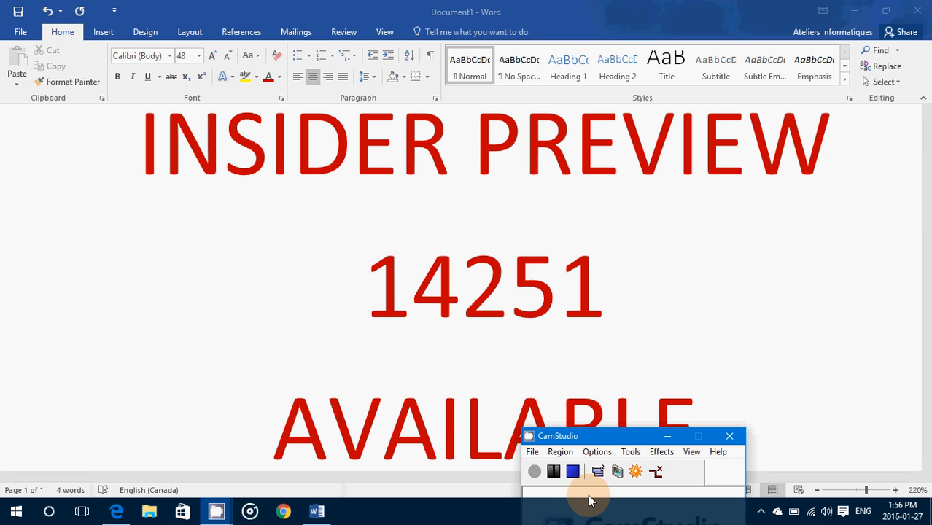
{"action": "mouse_move", "coordinate": [581, 507]}
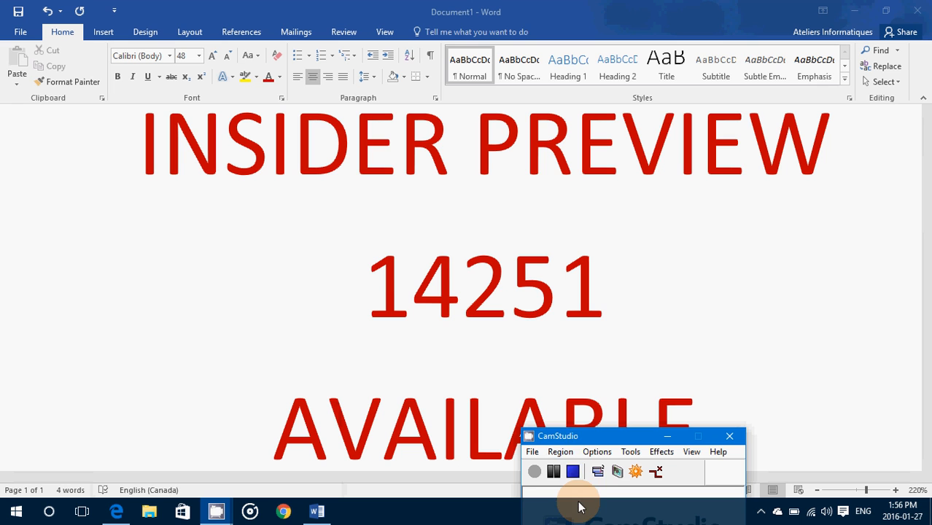